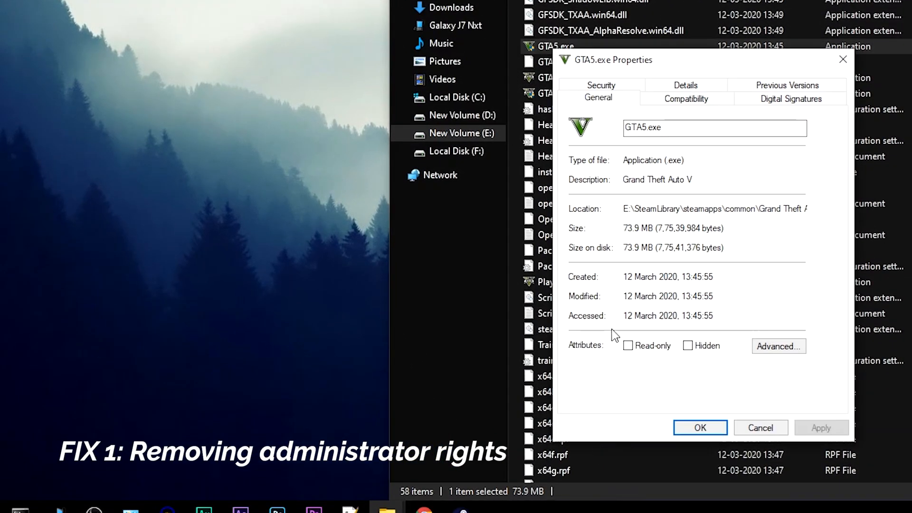
# Disable 'Run this program as an administrator' for GTA5.exe in its Compatibility settings
pyautogui.click(686, 98)
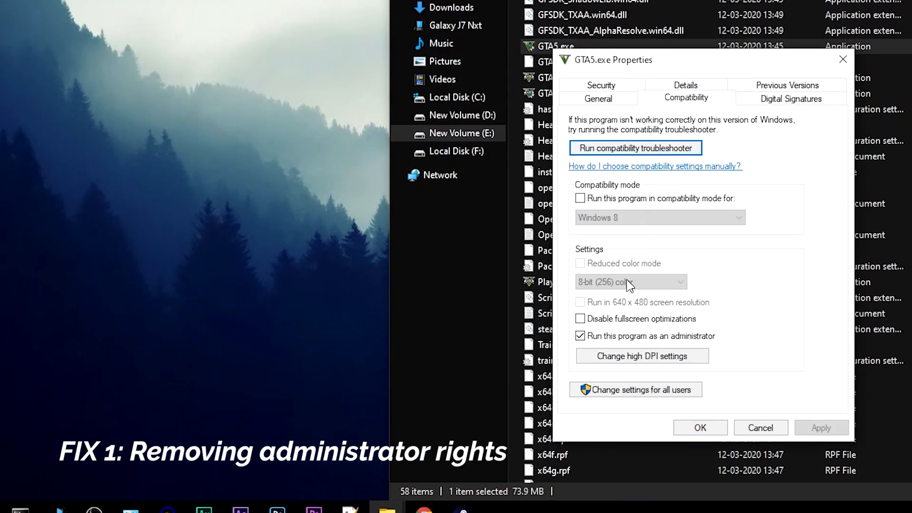
pyautogui.click(580, 335)
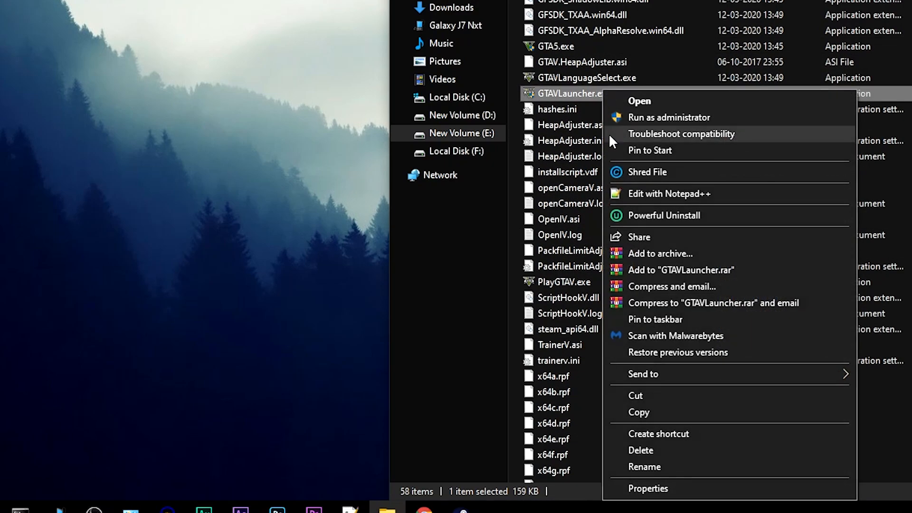
# Remove the administrator requirement from GTAVLauncher.exe via its Properties Compatibility settings
pyautogui.click(648, 488)
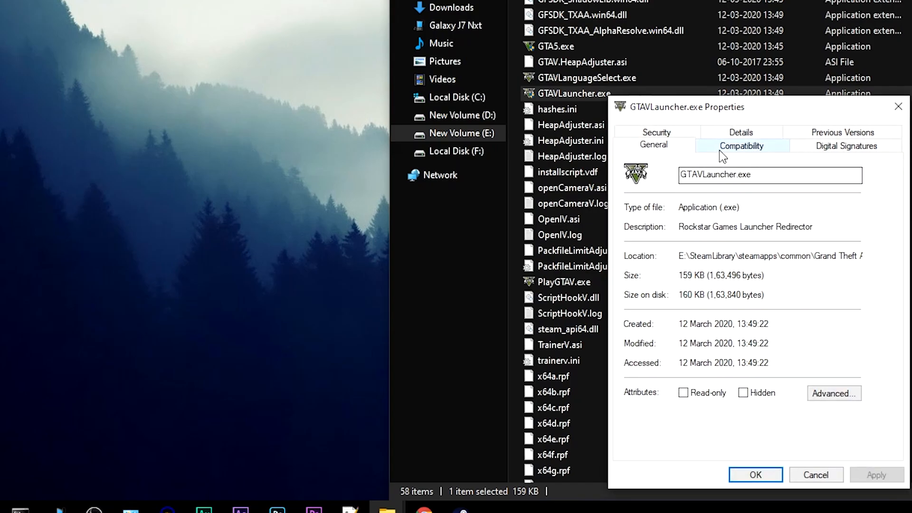
pyautogui.click(741, 145)
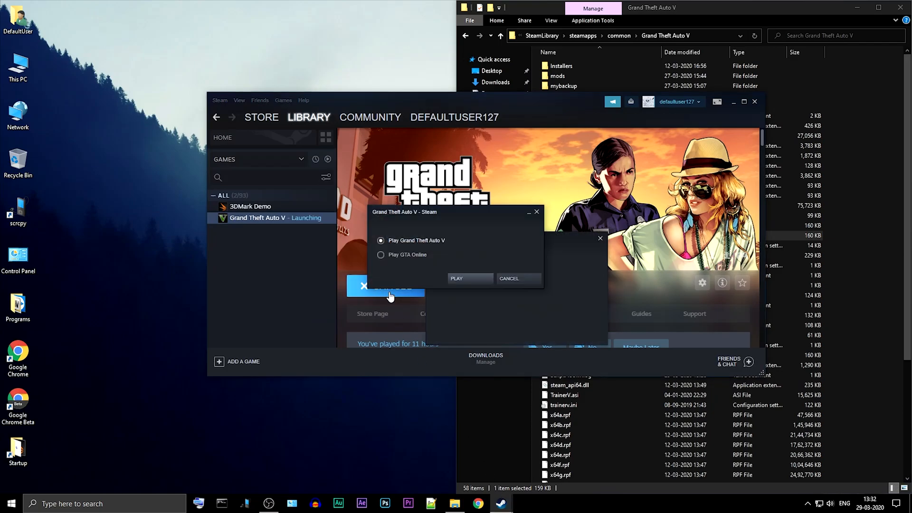
# Launch Grand Theft Auto V in story mode from the Steam launch dialog
pyautogui.click(456, 278)
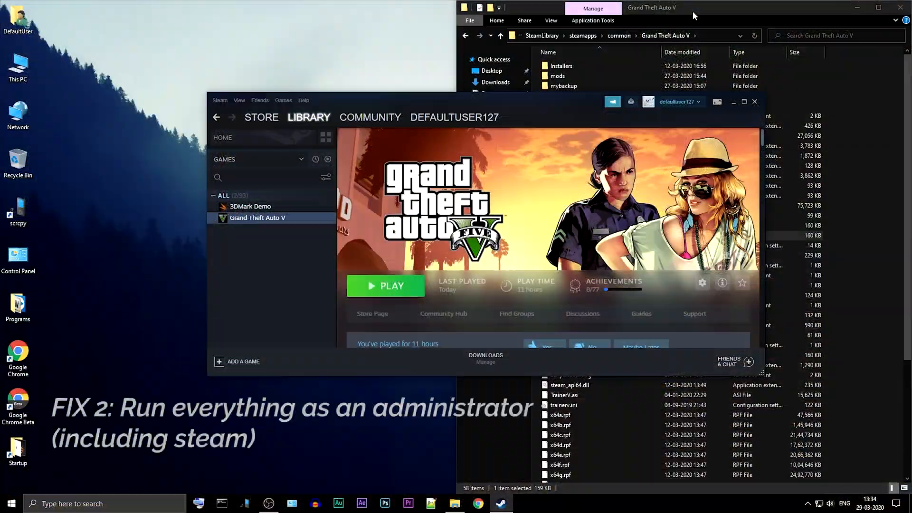
# Set GTA5.exe and GTAVLauncher.exe to run as administrator
pyautogui.rightClick(556, 205)
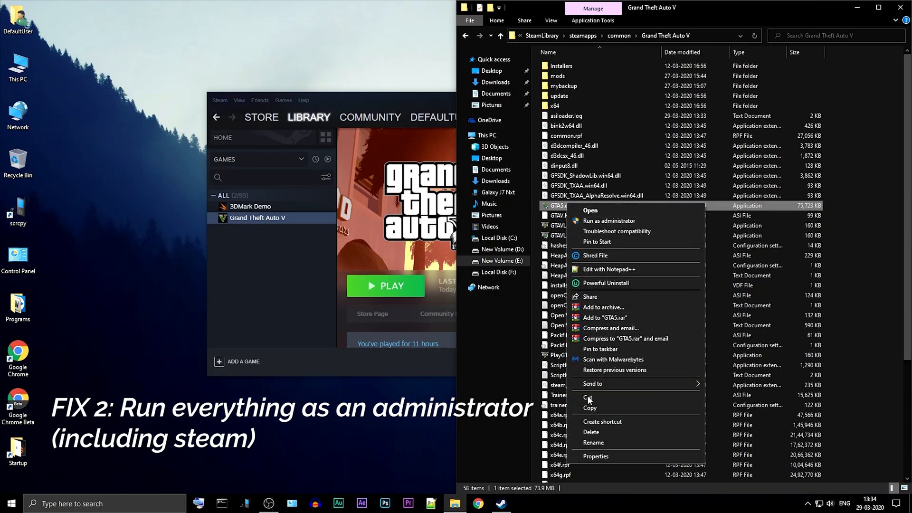
pyautogui.click(594, 456)
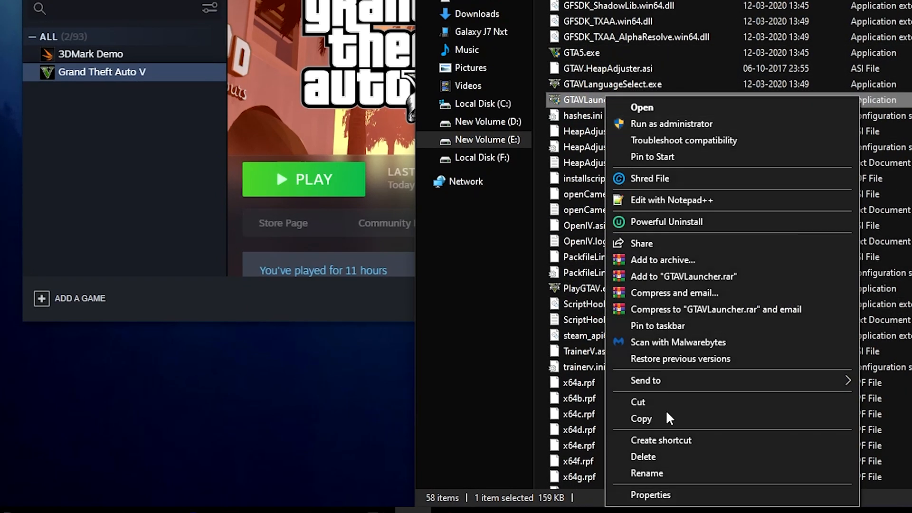
pyautogui.click(650, 494)
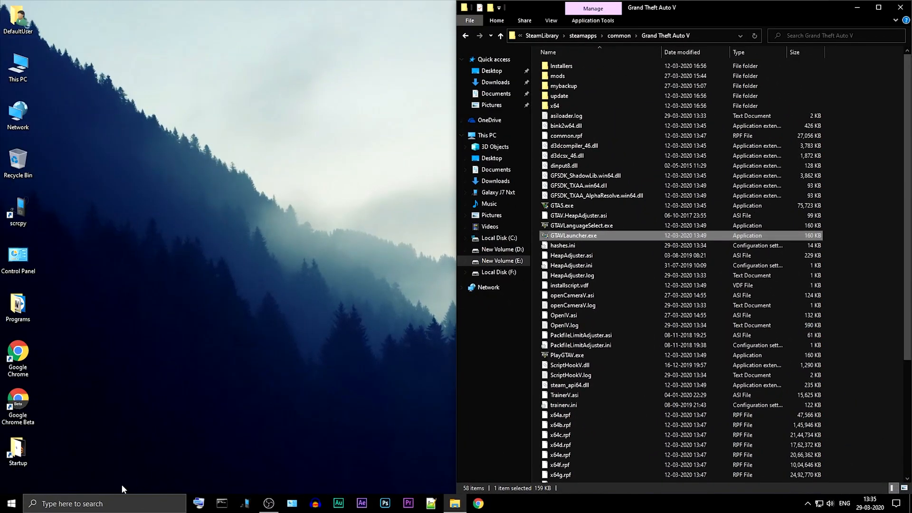
# Find Steam via Start search and run it as administrator
pyautogui.write('stea')
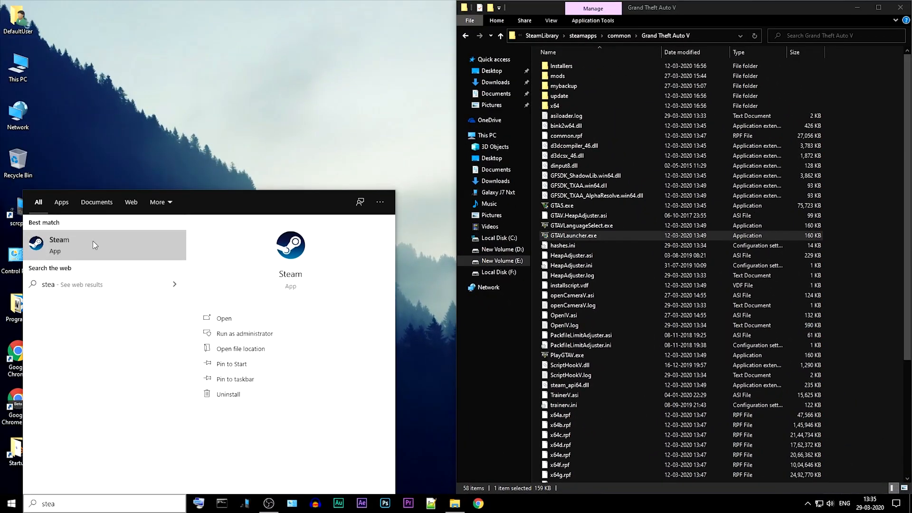
pyautogui.click(59, 243)
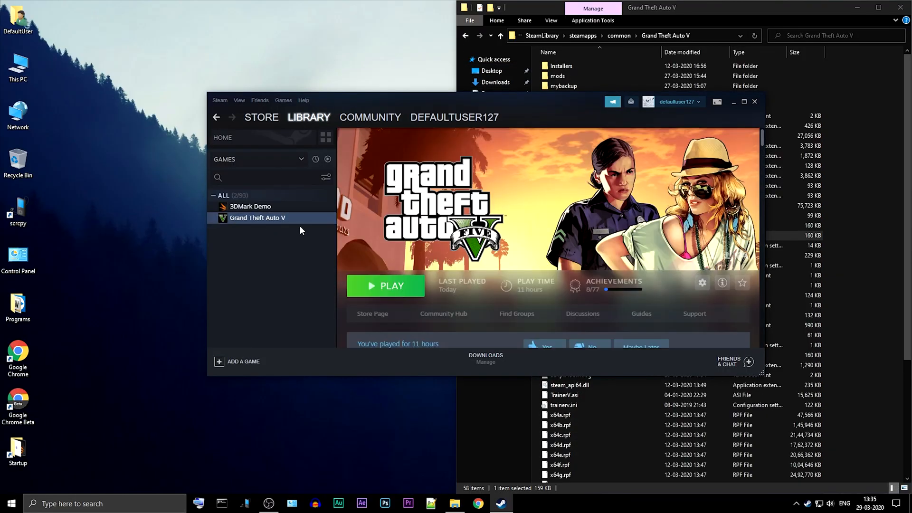
# Play Grand Theft Auto V from Steam, choosing the 'Play Grand Theft Auto V' story option
pyautogui.click(384, 286)
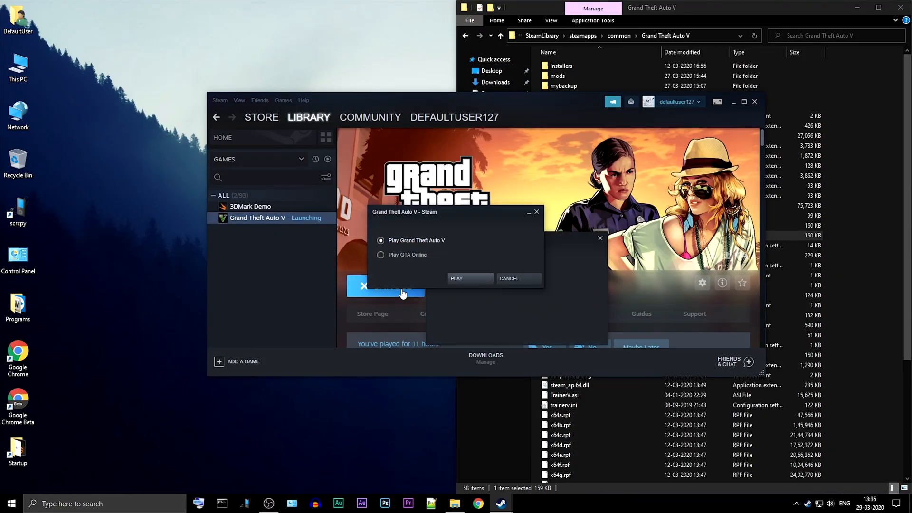
pyautogui.click(457, 278)
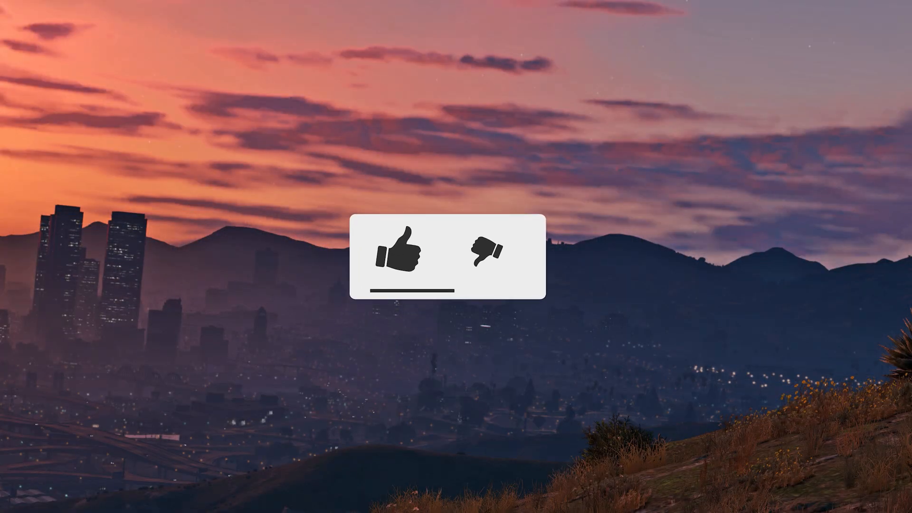
pyautogui.click(404, 256)
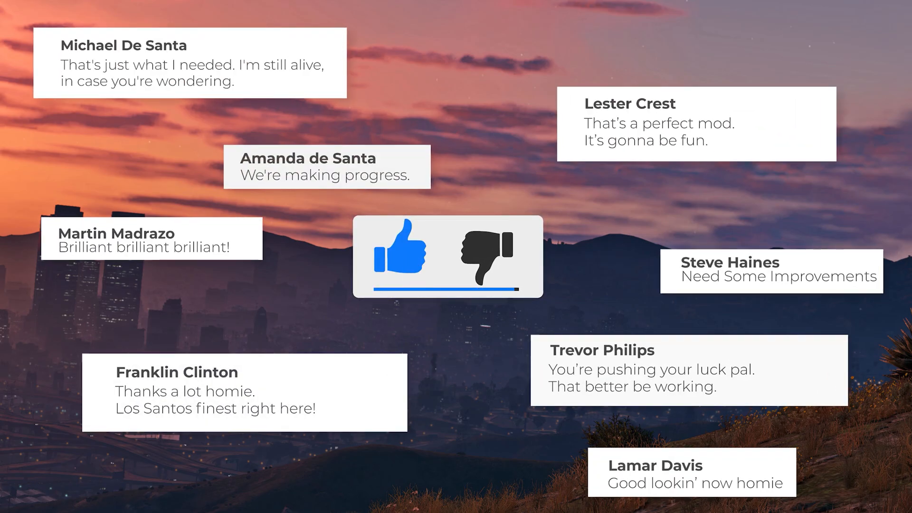